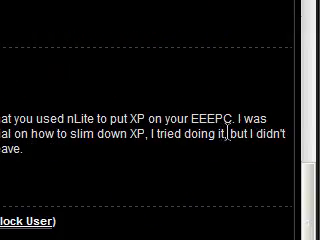
Step: Launch nLite from its desktop shortcut and advance past the welcome page to Presets
{"action": "scroll", "scroll_direction": "up", "scroll_amount": 3}
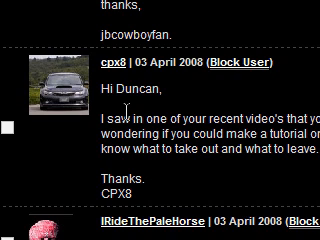
{"action": "scroll", "scroll_direction": "down", "scroll_amount": 3}
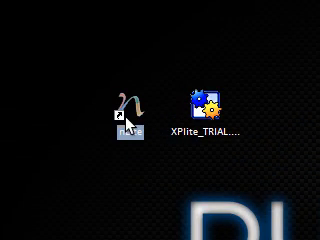
{"action": "double_click", "coordinate": [118, 105]}
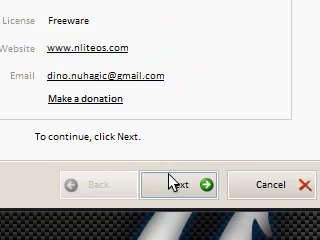
{"action": "left_click", "coordinate": [180, 185]}
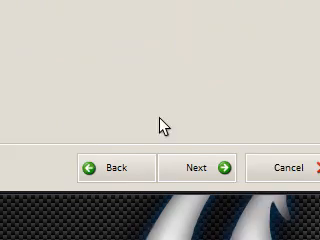
{"action": "left_click", "coordinate": [199, 166]}
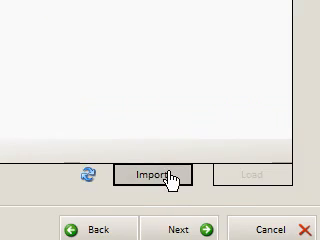
Step: Advance to Task Selection and choose Components as the only task
{"action": "left_click", "coordinate": [160, 175]}
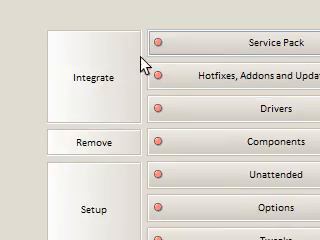
{"action": "scroll", "scroll_direction": "down", "scroll_amount": 3}
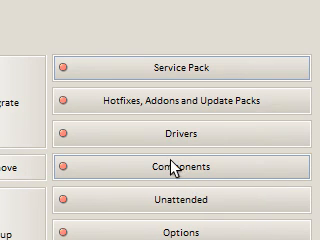
{"action": "scroll", "scroll_direction": "down", "scroll_amount": 3}
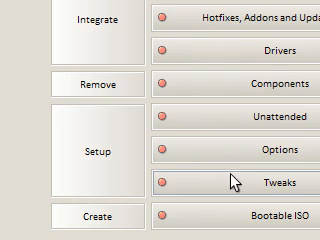
{"action": "scroll", "scroll_direction": "down", "scroll_amount": 3}
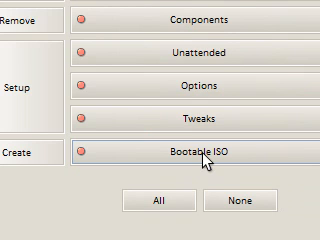
{"action": "scroll", "scroll_direction": "up", "scroll_amount": 3}
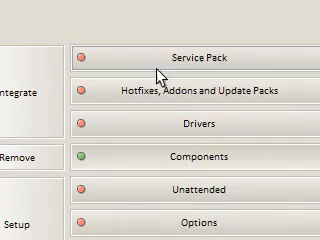
{"action": "scroll", "scroll_direction": "down", "scroll_amount": 3}
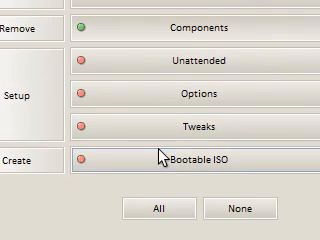
{"action": "scroll", "scroll_direction": "up", "scroll_amount": 3}
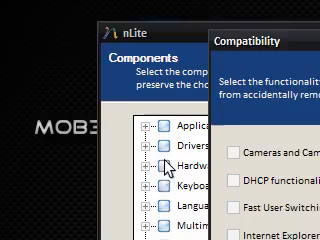
Step: Review the Compatibility dialog options and close it with nothing ticked
{"action": "scroll", "scroll_direction": "down", "scroll_amount": 3}
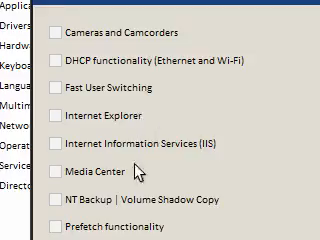
{"action": "scroll", "scroll_direction": "down", "scroll_amount": 3}
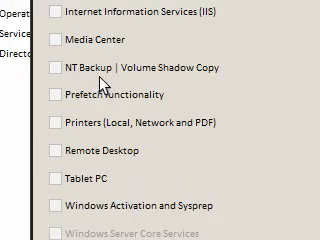
{"action": "scroll", "scroll_direction": "up", "scroll_amount": 3}
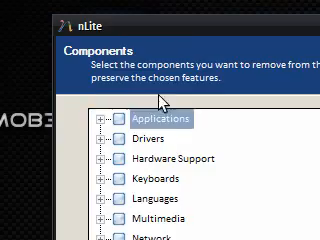
Step: Expand Applications and tick Accessibility Options, Briefcase and ClipBook Viewer for removal
{"action": "left_click", "coordinate": [101, 119]}
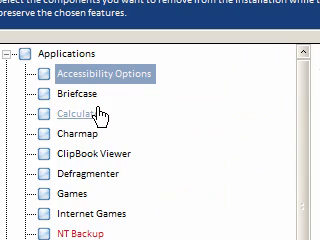
{"action": "scroll", "scroll_direction": "down", "scroll_amount": 3}
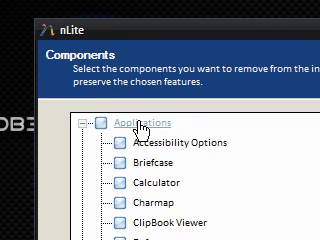
{"action": "scroll", "scroll_direction": "down", "scroll_amount": 3}
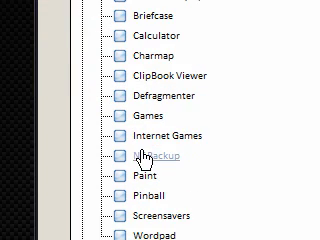
{"action": "scroll", "scroll_direction": "up", "scroll_amount": 3}
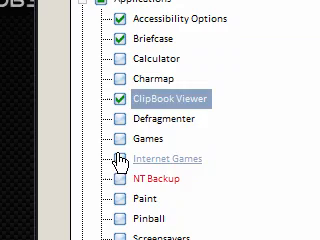
{"action": "scroll", "scroll_direction": "down", "scroll_amount": 3}
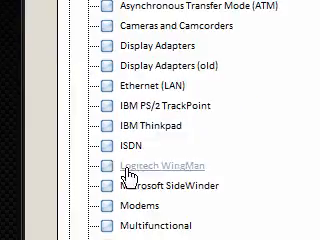
{"action": "scroll", "scroll_direction": "down", "scroll_amount": 3}
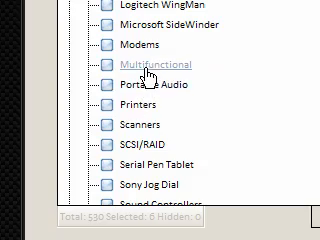
{"action": "scroll", "scroll_direction": "up", "scroll_amount": 3}
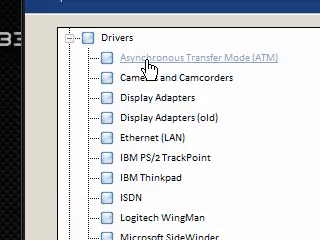
{"action": "scroll", "scroll_direction": "down", "scroll_amount": 3}
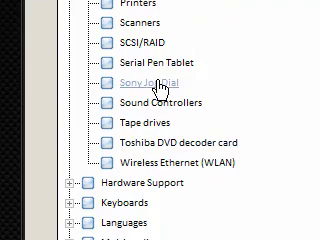
{"action": "scroll", "scroll_direction": "up", "scroll_amount": 3}
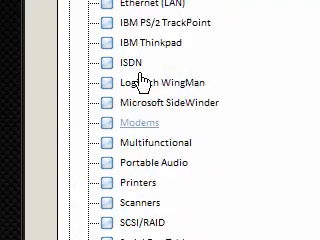
{"action": "scroll", "scroll_direction": "down", "scroll_amount": 3}
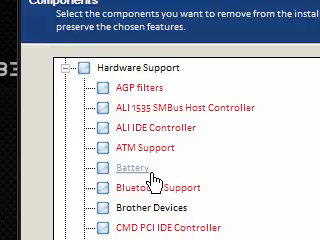
{"action": "scroll", "scroll_direction": "down", "scroll_amount": 3}
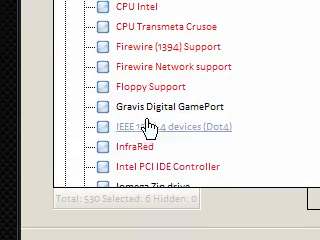
{"action": "scroll", "scroll_direction": "up", "scroll_amount": 3}
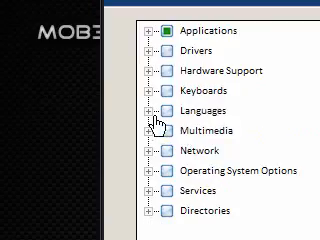
{"action": "left_click", "coordinate": [150, 110]}
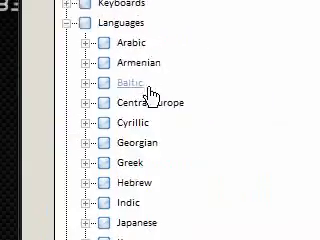
{"action": "scroll", "scroll_direction": "down", "scroll_amount": 3}
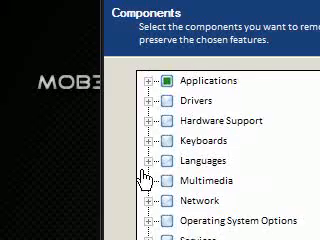
{"action": "scroll", "scroll_direction": "down", "scroll_amount": 3}
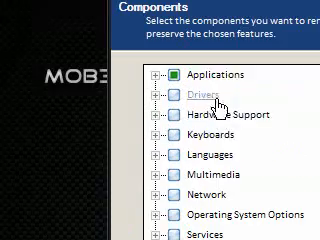
{"action": "scroll", "scroll_direction": "down", "scroll_amount": 3}
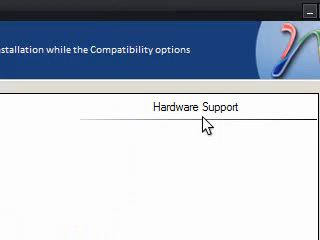
{"action": "scroll", "scroll_direction": "up", "scroll_amount": 3}
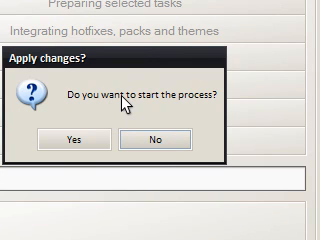
Step: Reach the Apply stage and decline the 'Apply changes?' prompt for now
{"action": "left_click", "coordinate": [66, 138]}
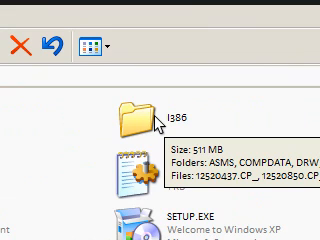
{"action": "mouse_move", "coordinate": [180, 148]}
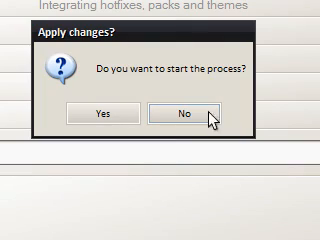
{"action": "left_click", "coordinate": [183, 113]}
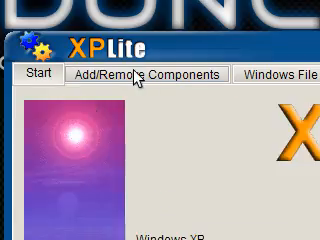
Step: Browse XPLite's removable components list through Accessories, Operating System Options and Games
{"action": "left_click", "coordinate": [140, 72]}
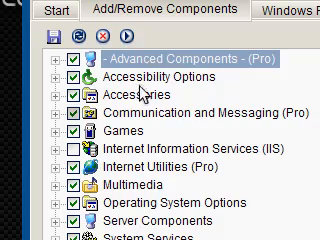
{"action": "scroll", "scroll_direction": "down", "scroll_amount": 3}
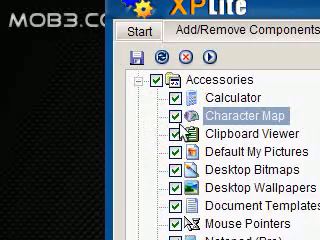
{"action": "scroll", "scroll_direction": "down", "scroll_amount": 3}
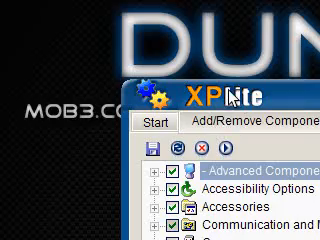
{"action": "scroll", "scroll_direction": "down", "scroll_amount": 3}
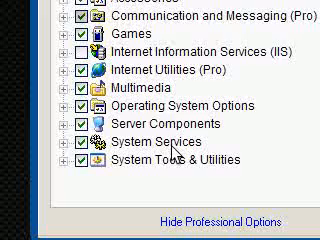
{"action": "scroll", "scroll_direction": "down", "scroll_amount": 3}
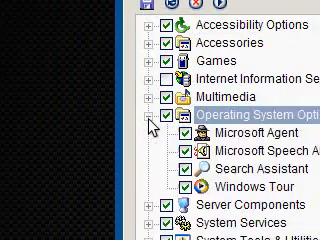
{"action": "left_click", "coordinate": [150, 66]}
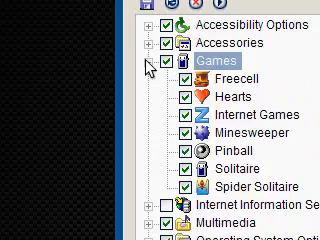
{"action": "left_click", "coordinate": [150, 62]}
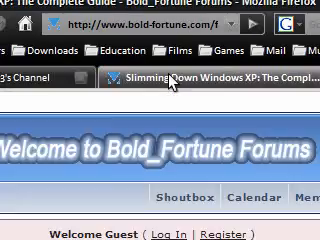
Step: Scroll through the Bold_Fortune guide's file deletion lists and back up to the replies
{"action": "scroll", "scroll_direction": "down", "scroll_amount": 3}
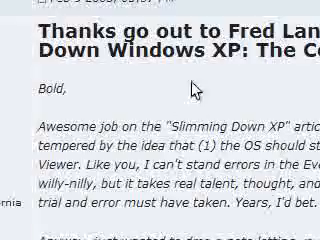
{"action": "scroll", "scroll_direction": "down", "scroll_amount": 3}
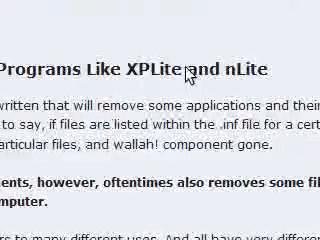
{"action": "scroll", "scroll_direction": "up", "scroll_amount": 3}
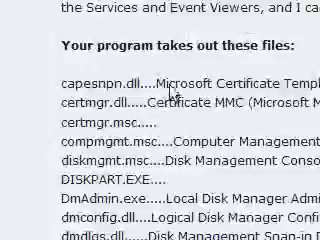
{"action": "scroll", "scroll_direction": "down", "scroll_amount": 3}
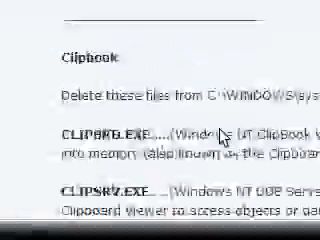
{"action": "scroll", "scroll_direction": "down", "scroll_amount": 3}
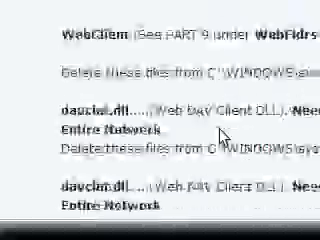
{"action": "scroll", "scroll_direction": "down", "scroll_amount": 3}
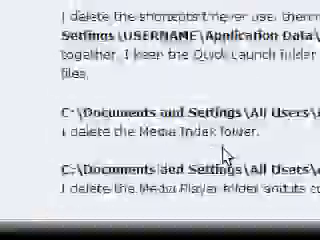
{"action": "scroll", "scroll_direction": "down", "scroll_amount": 3}
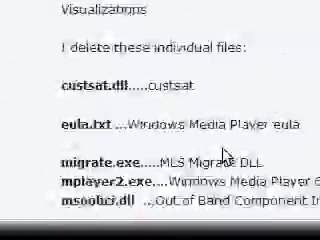
{"action": "scroll", "scroll_direction": "down", "scroll_amount": 3}
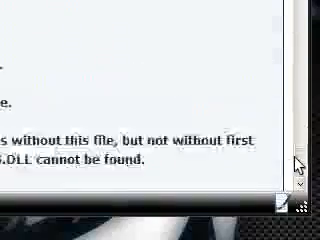
{"action": "scroll", "scroll_direction": "down", "scroll_amount": 3}
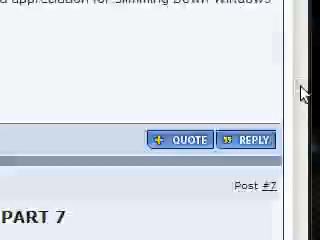
{"action": "scroll", "scroll_direction": "up", "scroll_amount": 3}
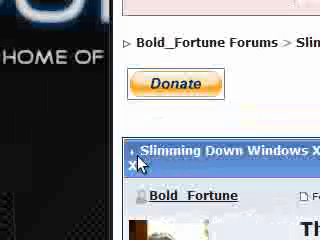
{"action": "scroll", "scroll_direction": "down", "scroll_amount": 3}
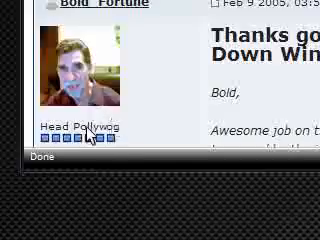